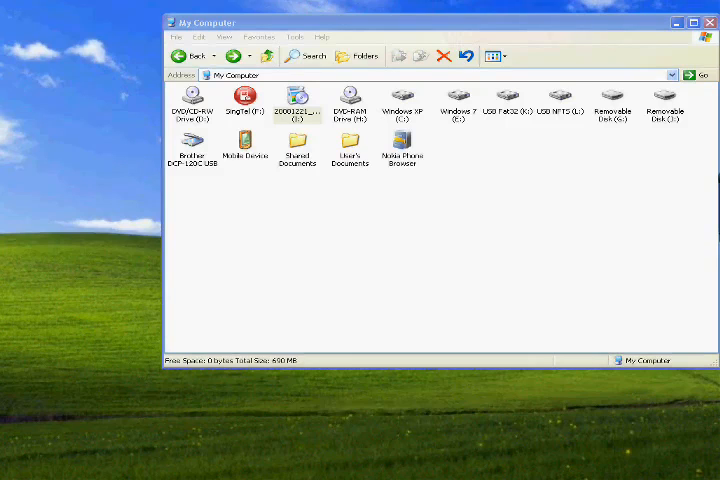
{"action": "mouse_move", "coordinate": [76, 316]}
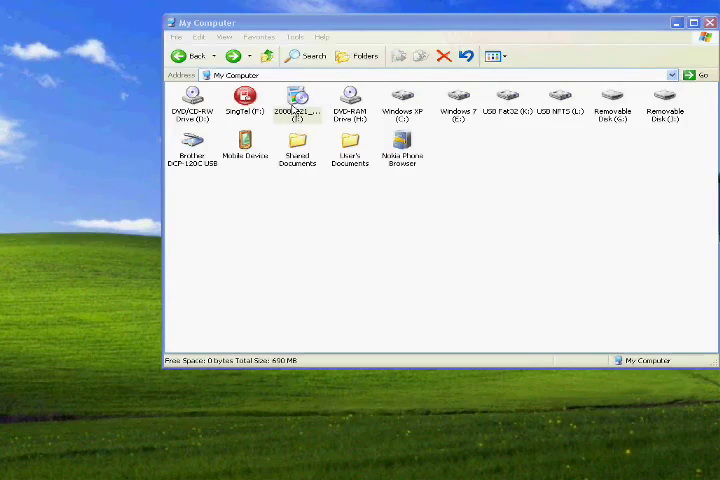
Run AutoPlay on the CD drive so the Windows XP welcome screen starts.
{"action": "right_click", "coordinate": [296, 98]}
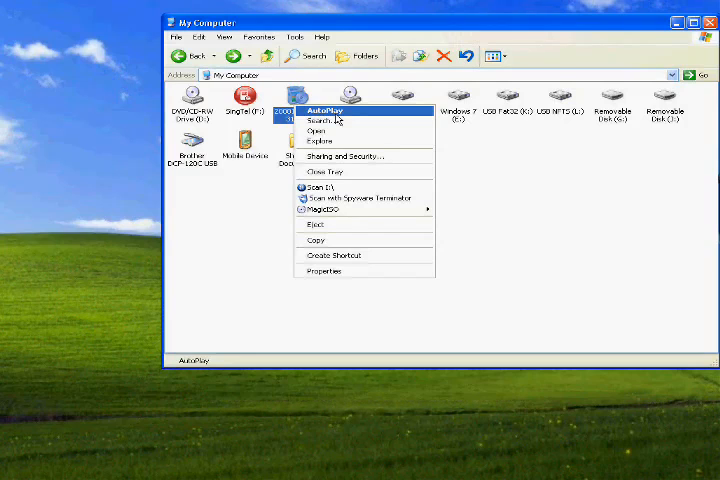
{"action": "left_click", "coordinate": [336, 110]}
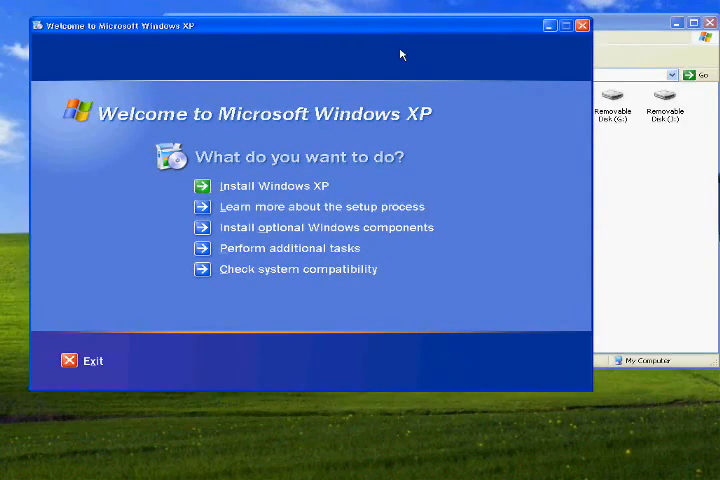
{"action": "mouse_move", "coordinate": [228, 190]}
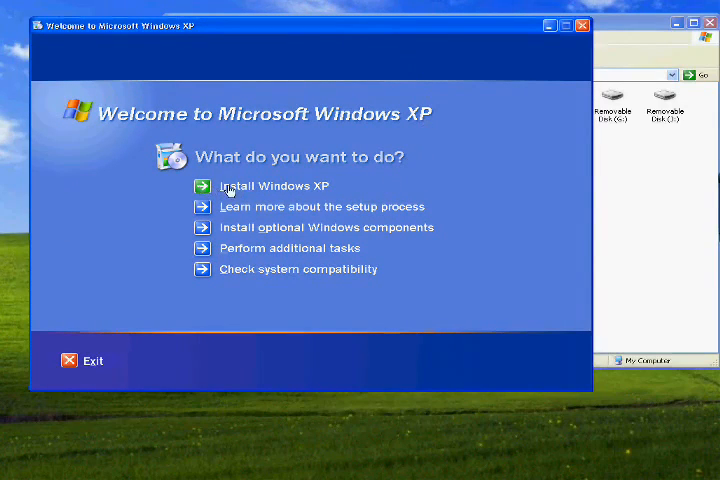
{"action": "mouse_move", "coordinate": [252, 190]}
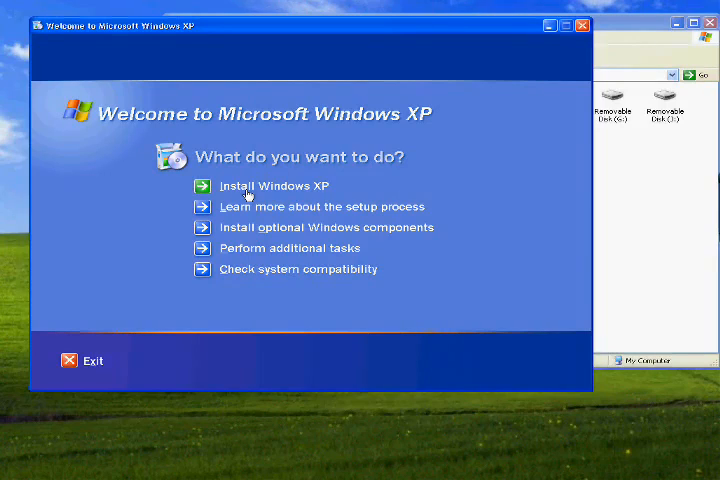
{"action": "mouse_move", "coordinate": [240, 204]}
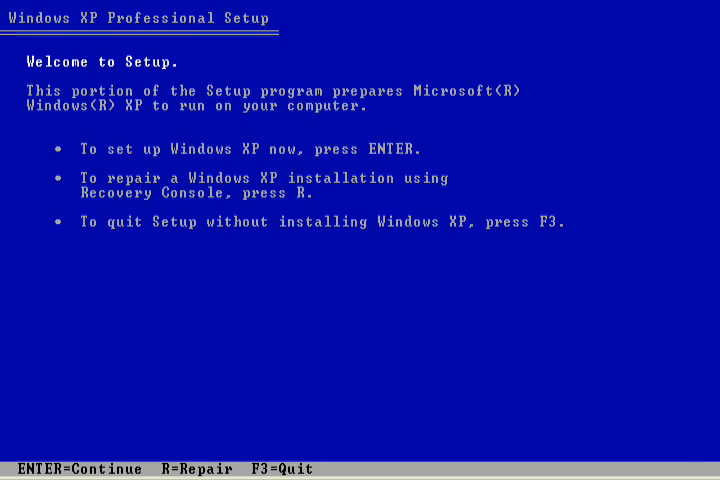
Continue from Welcome to Setup into the Windows XP licensing agreement.
{"action": "key", "text": "enter"}
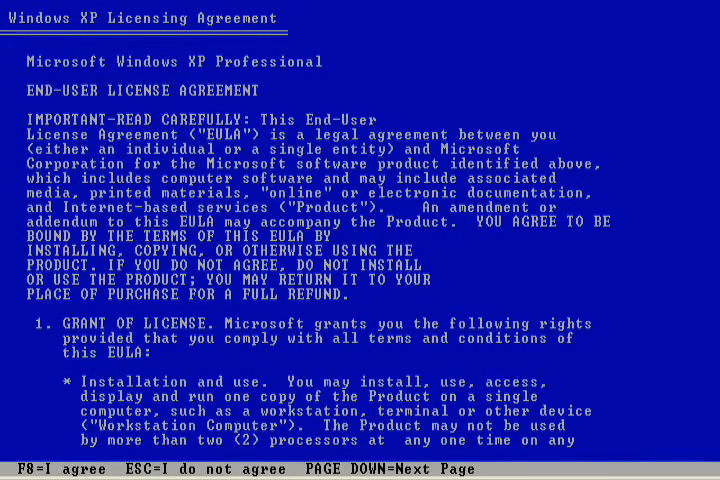
Accept the license with F8 and delete the old 5107 MB NTFS partition C: despite the system warning.
{"action": "key", "text": "f8"}
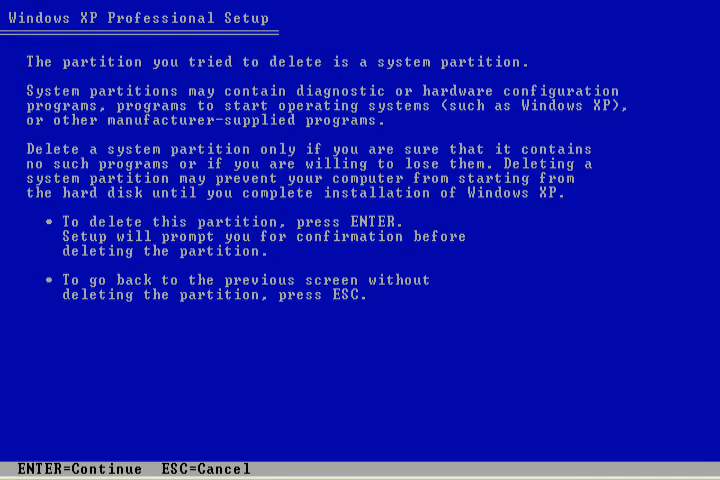
{"action": "key", "text": "enter"}
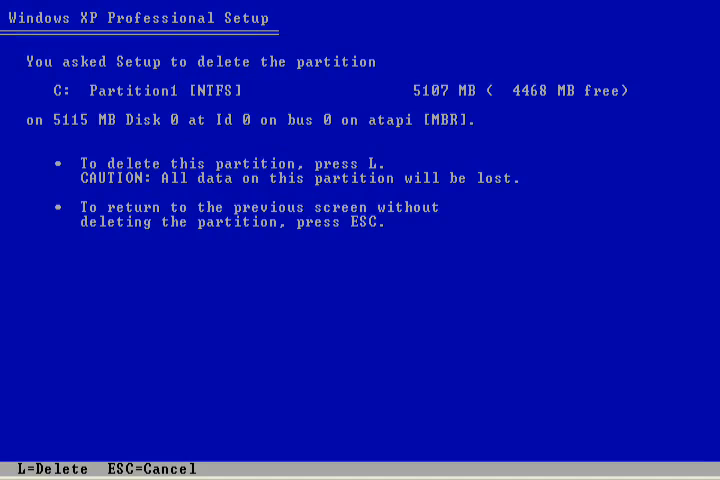
{"action": "key", "text": "L"}
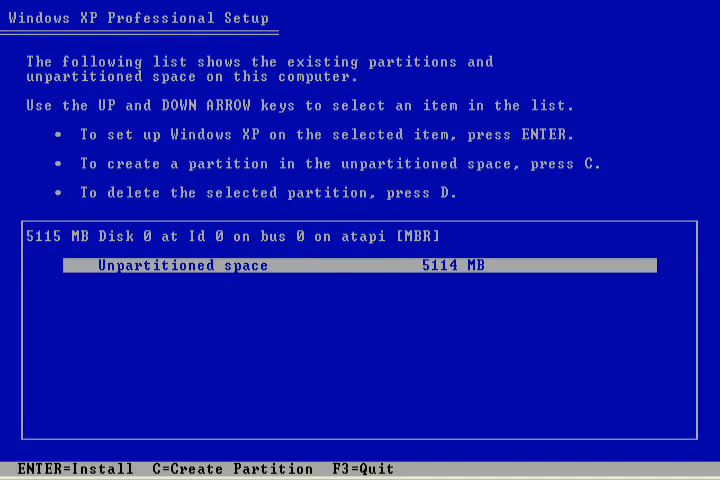
Create a 5107 MB partition in the unpartitioned space and select it for installation.
{"action": "key", "text": "c"}
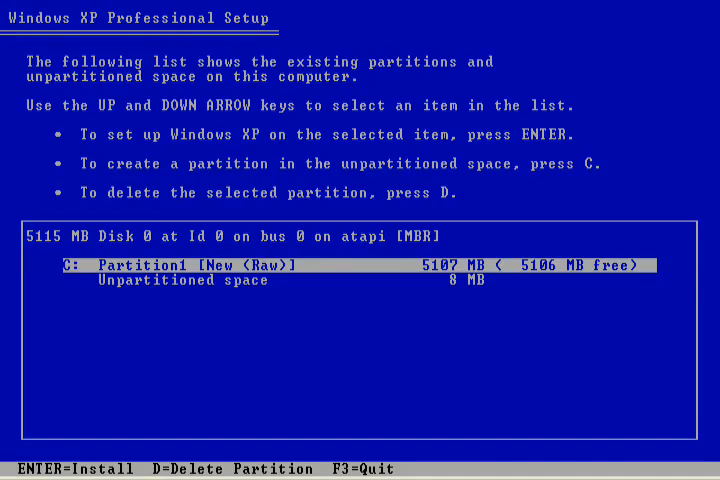
{"action": "key", "text": "enter"}
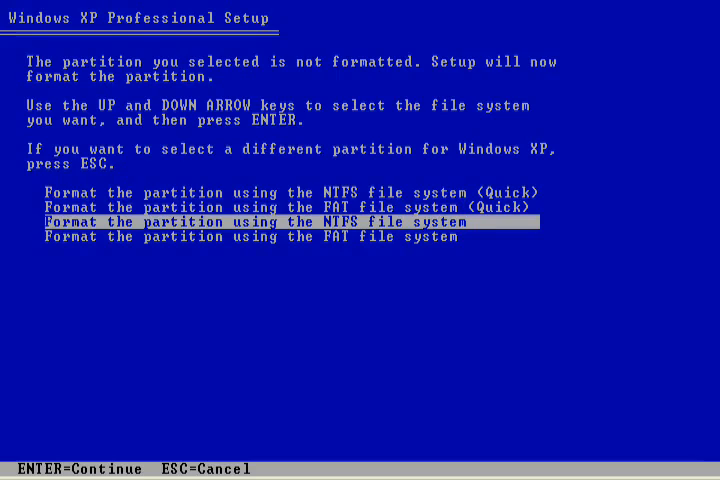
Choose 'Format the partition using the NTFS file system (Quick)' and begin formatting C:.
{"action": "key", "text": "Up"}
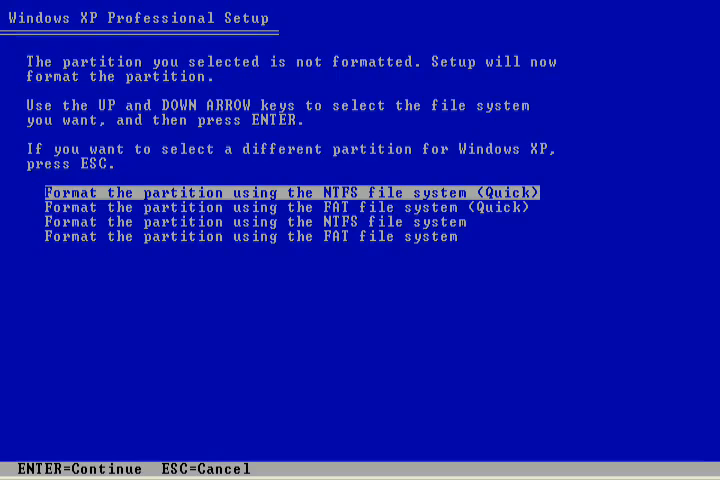
{"action": "key", "text": "enter"}
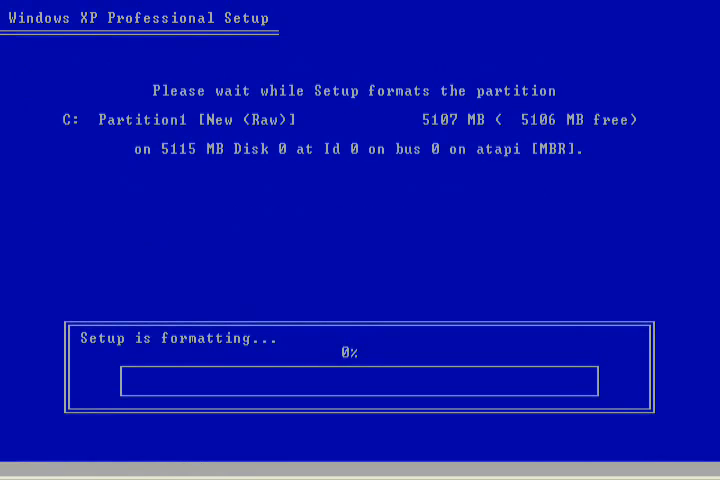